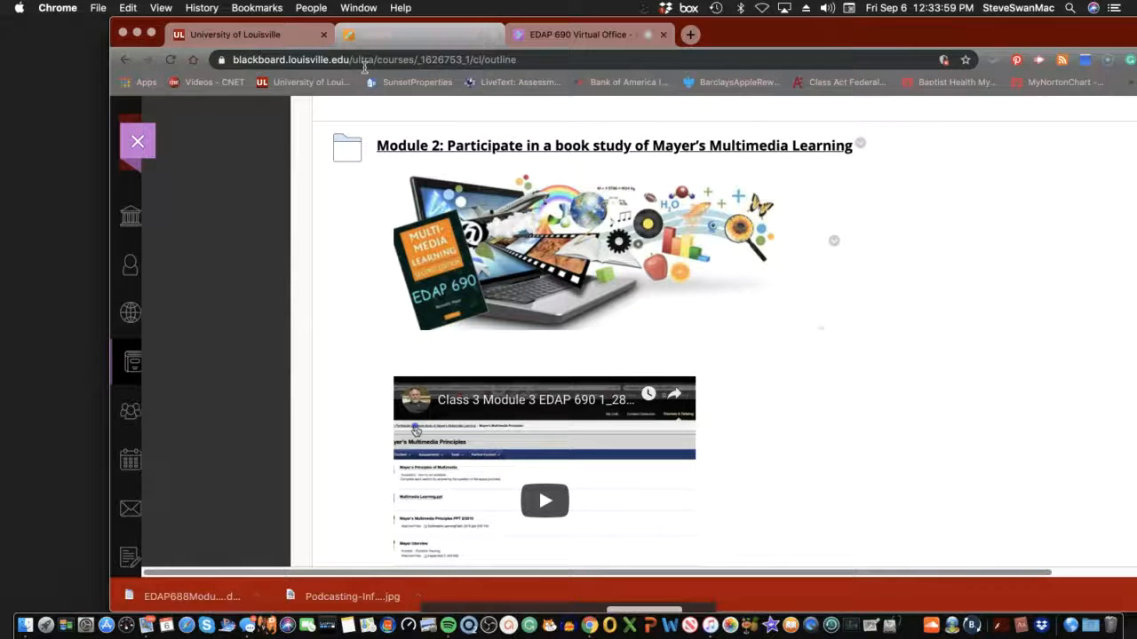
{"action": "mouse_move", "coordinate": [370, 85]}
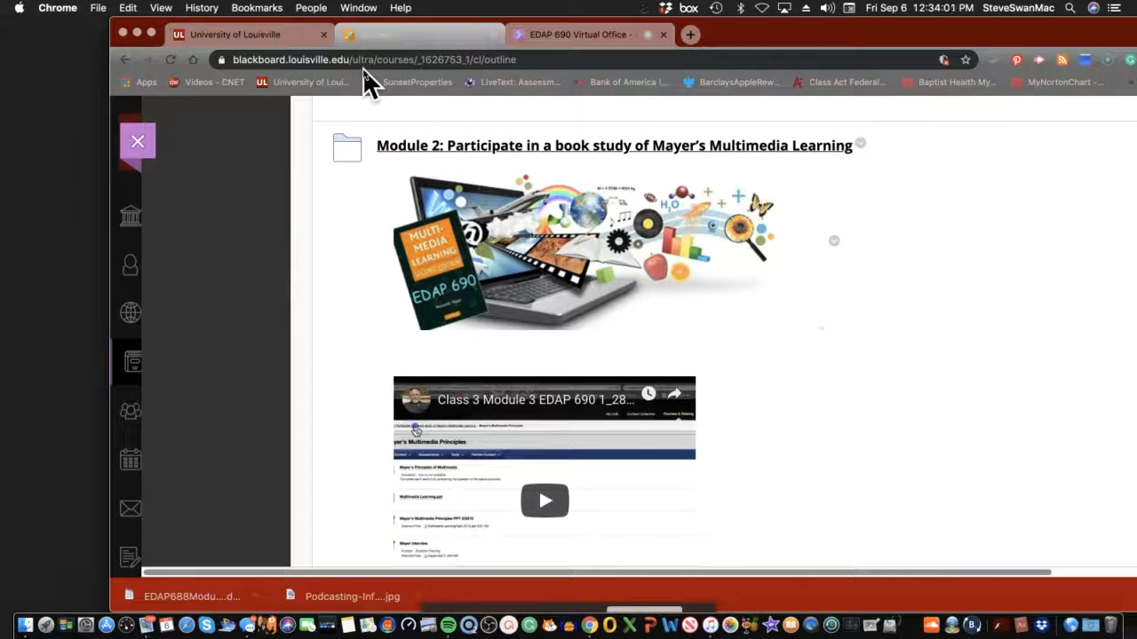
{"action": "mouse_move", "coordinate": [310, 305]}
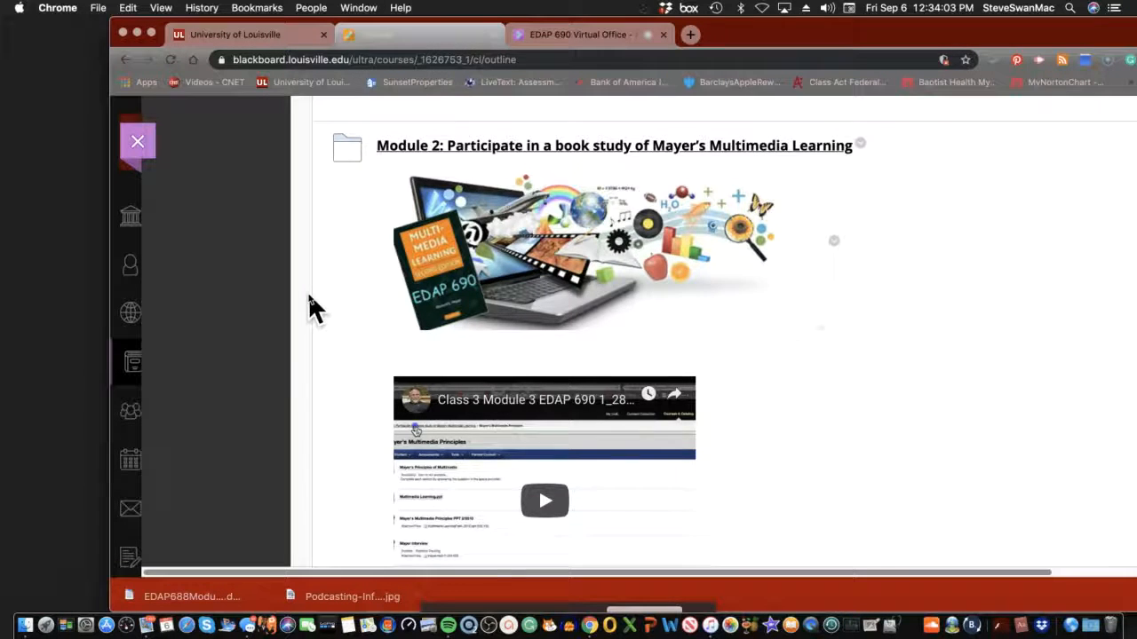
- Navigate from Module 2 into the Mayer's Multimedia Principles folder and review its contents
{"action": "scroll", "scroll_direction": "down", "scroll_amount": 3}
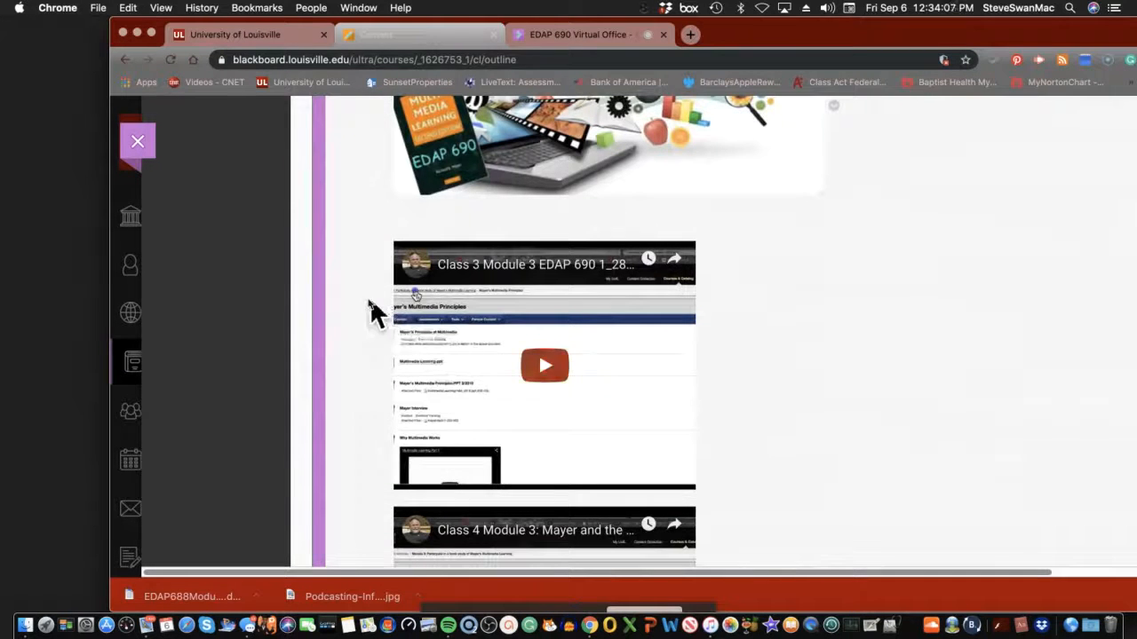
{"action": "scroll", "scroll_direction": "down", "scroll_amount": 3}
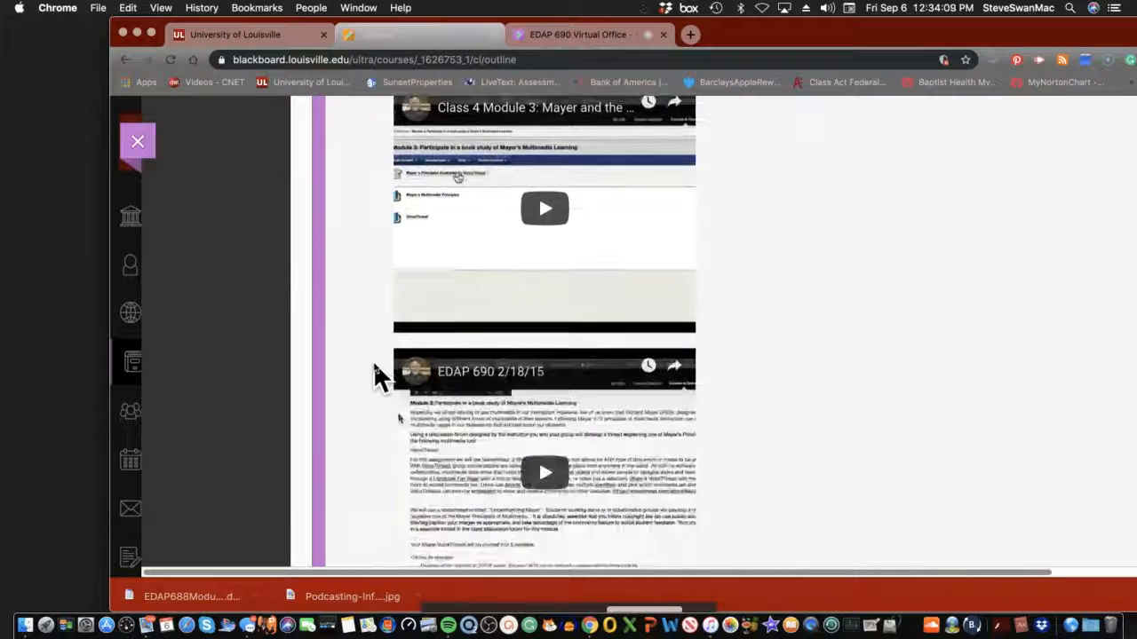
{"action": "scroll", "scroll_direction": "up", "scroll_amount": 3}
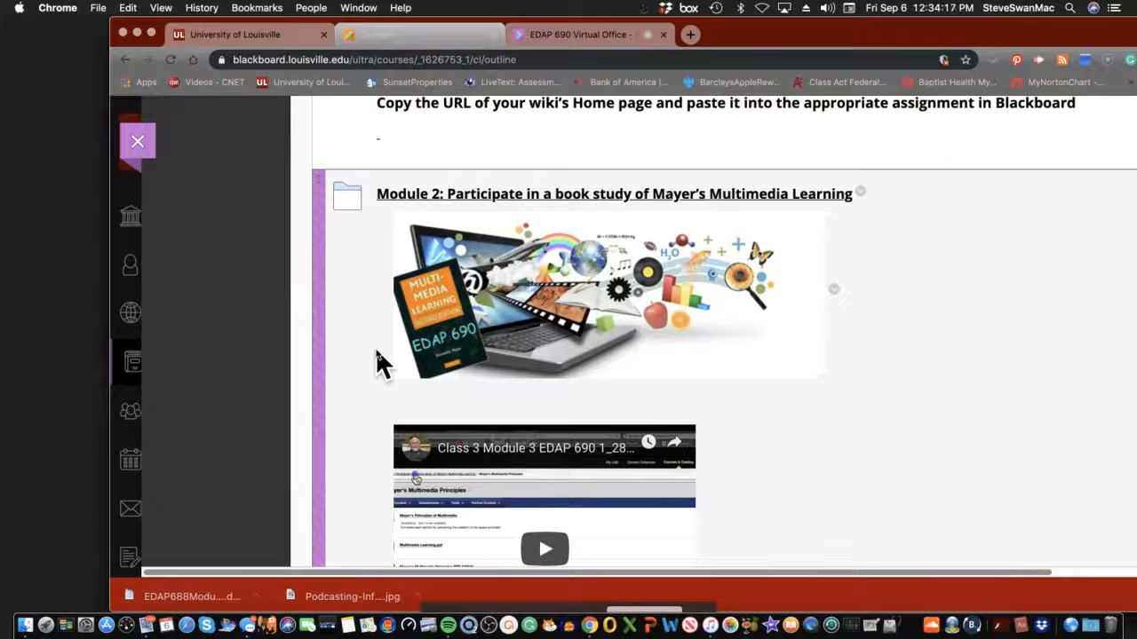
{"action": "mouse_move", "coordinate": [512, 203]}
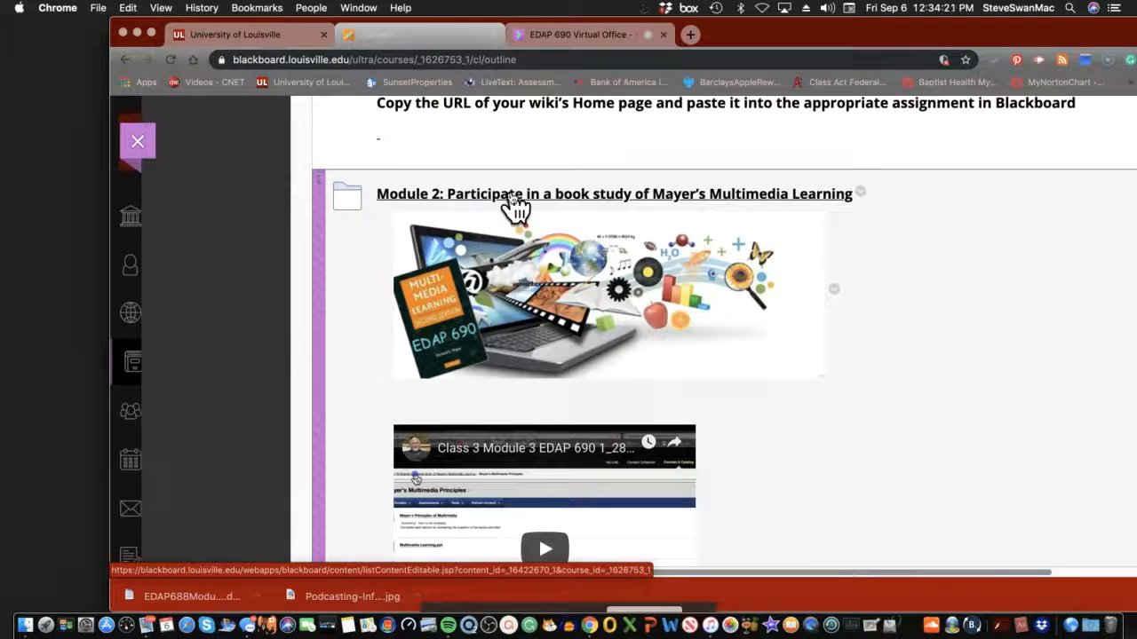
{"action": "left_click", "coordinate": [512, 194]}
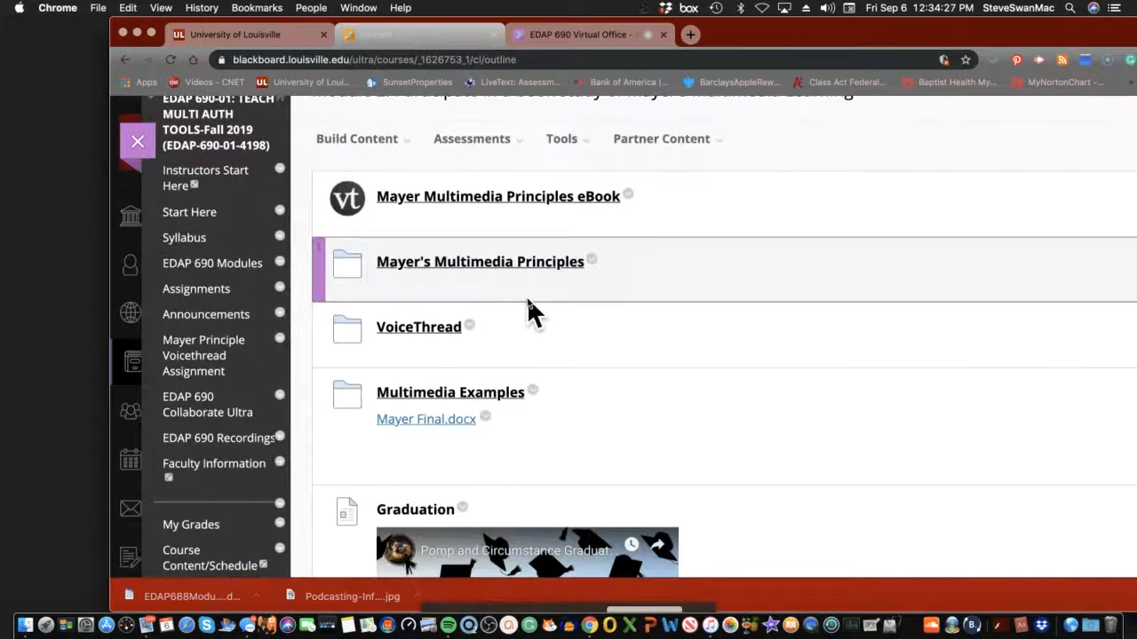
{"action": "left_click", "coordinate": [481, 261]}
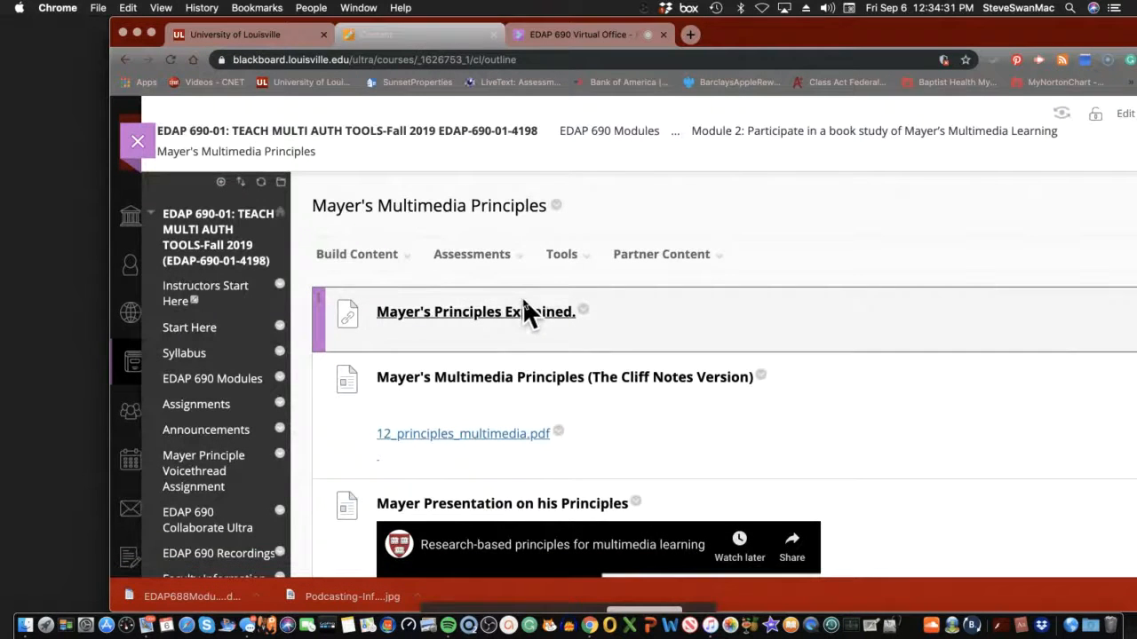
{"action": "mouse_move", "coordinate": [472, 316]}
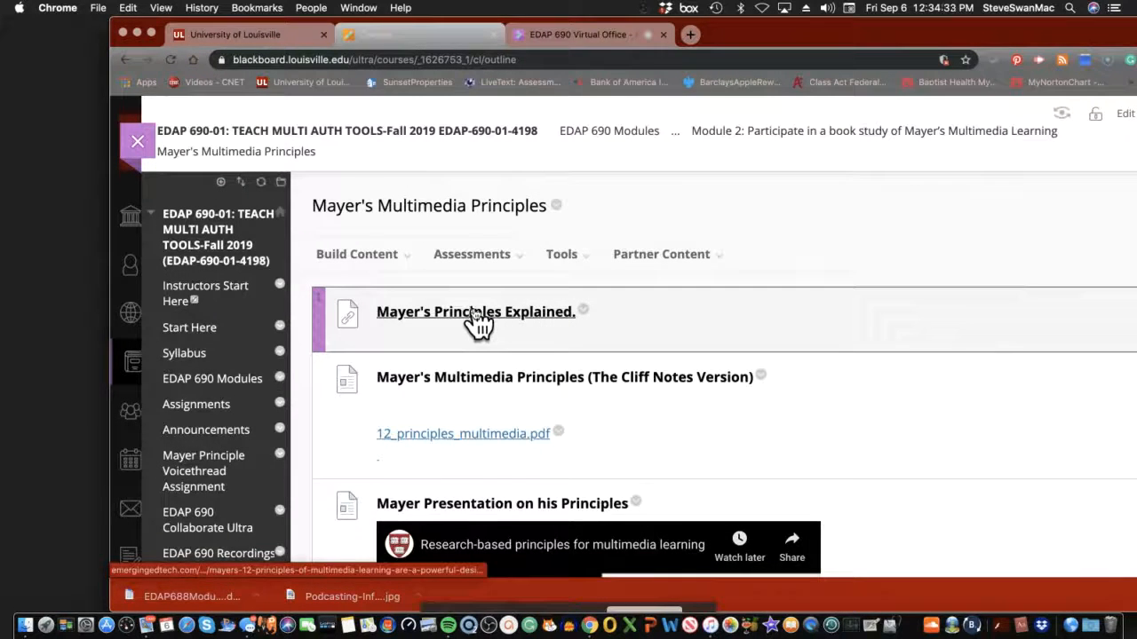
{"action": "scroll", "scroll_direction": "down", "scroll_amount": 3}
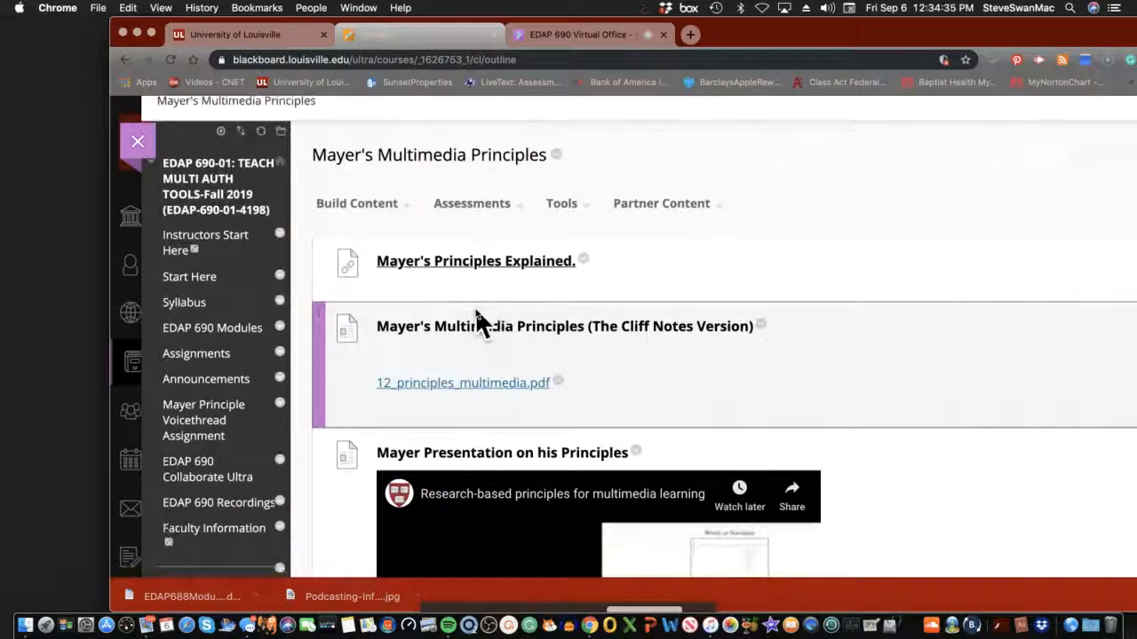
{"action": "scroll", "scroll_direction": "down", "scroll_amount": 3}
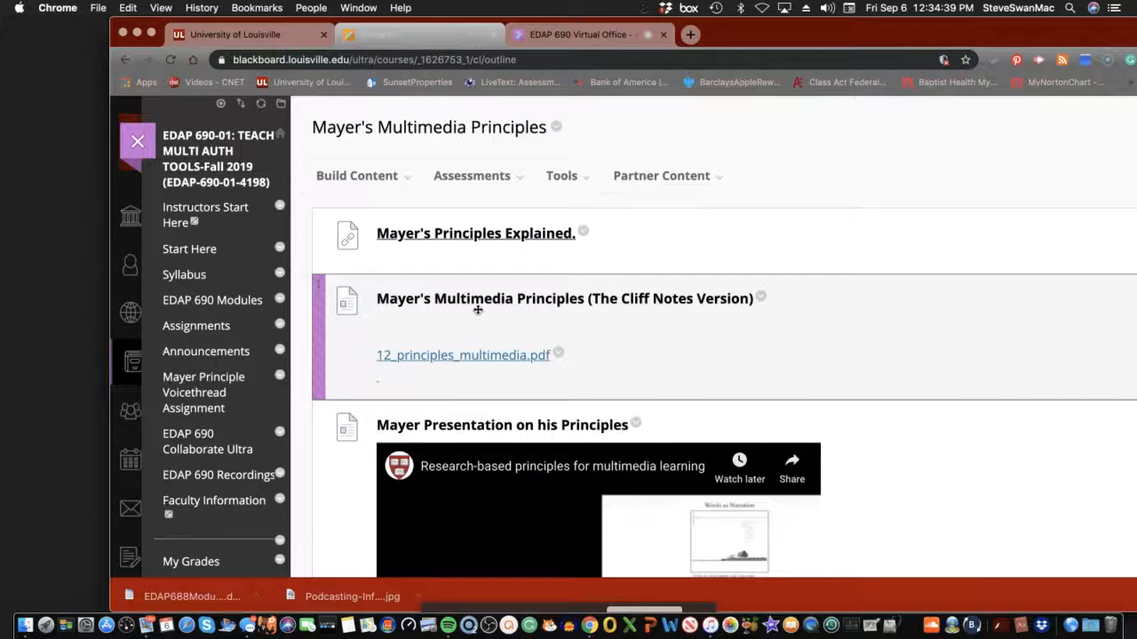
{"action": "scroll", "scroll_direction": "down", "scroll_amount": 3}
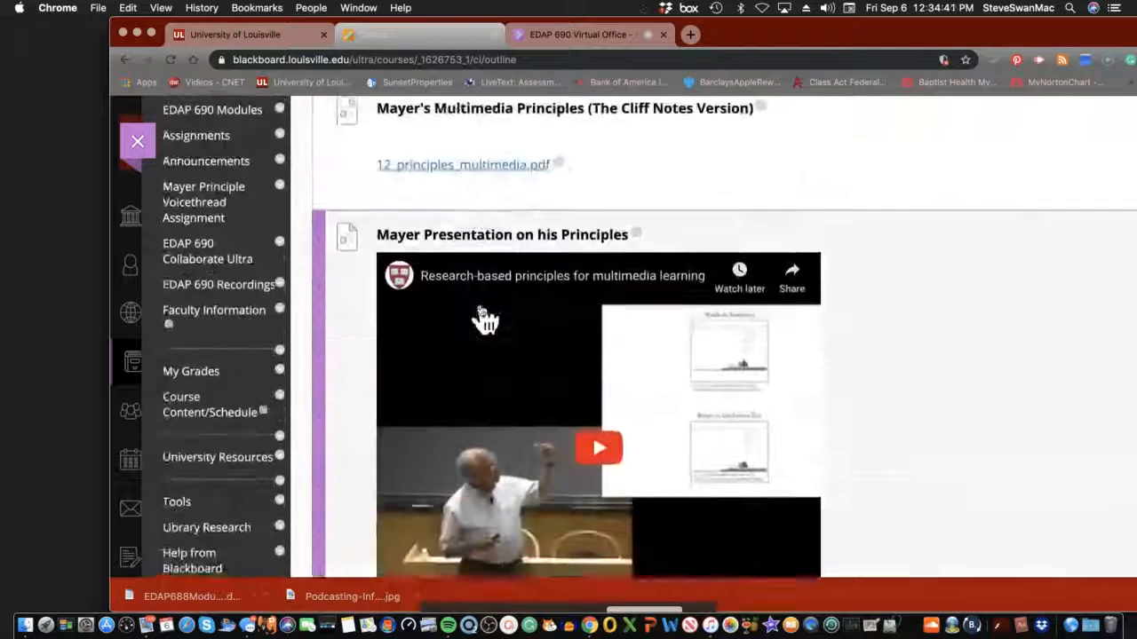
{"action": "scroll", "scroll_direction": "down", "scroll_amount": 3}
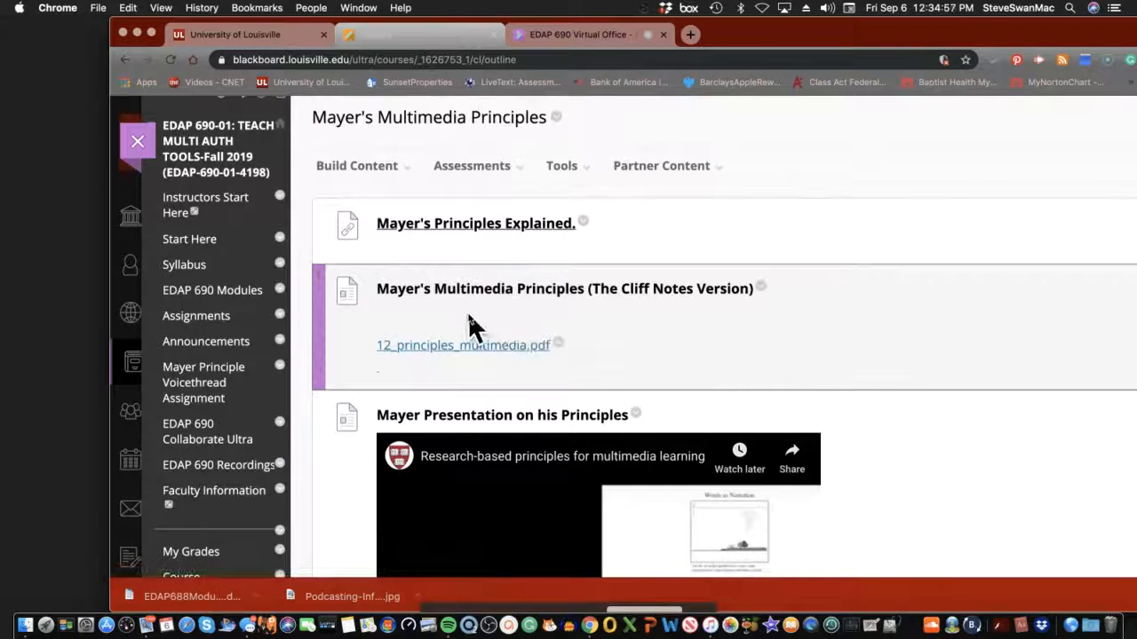
{"action": "mouse_move", "coordinate": [508, 338]}
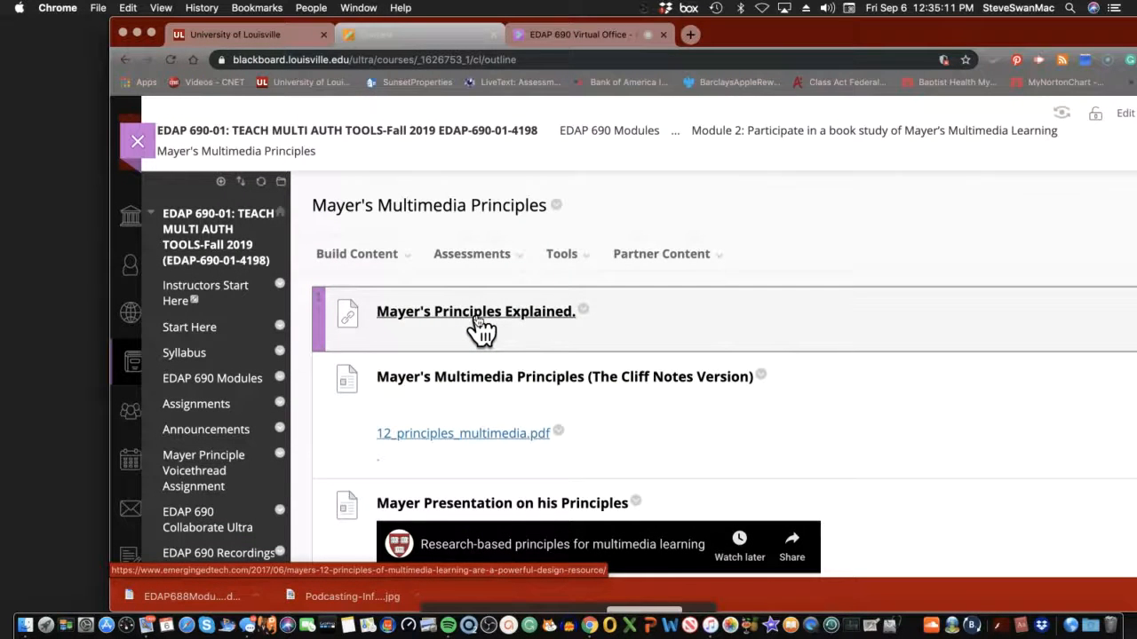
{"action": "mouse_move", "coordinate": [491, 329]}
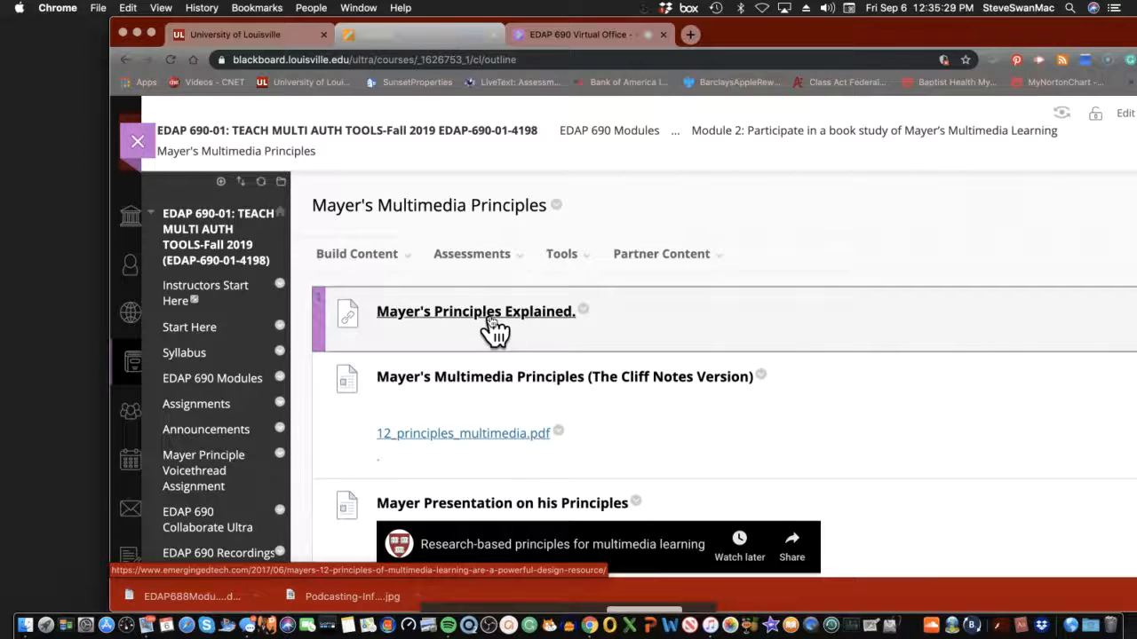
{"action": "mouse_move", "coordinate": [483, 330]}
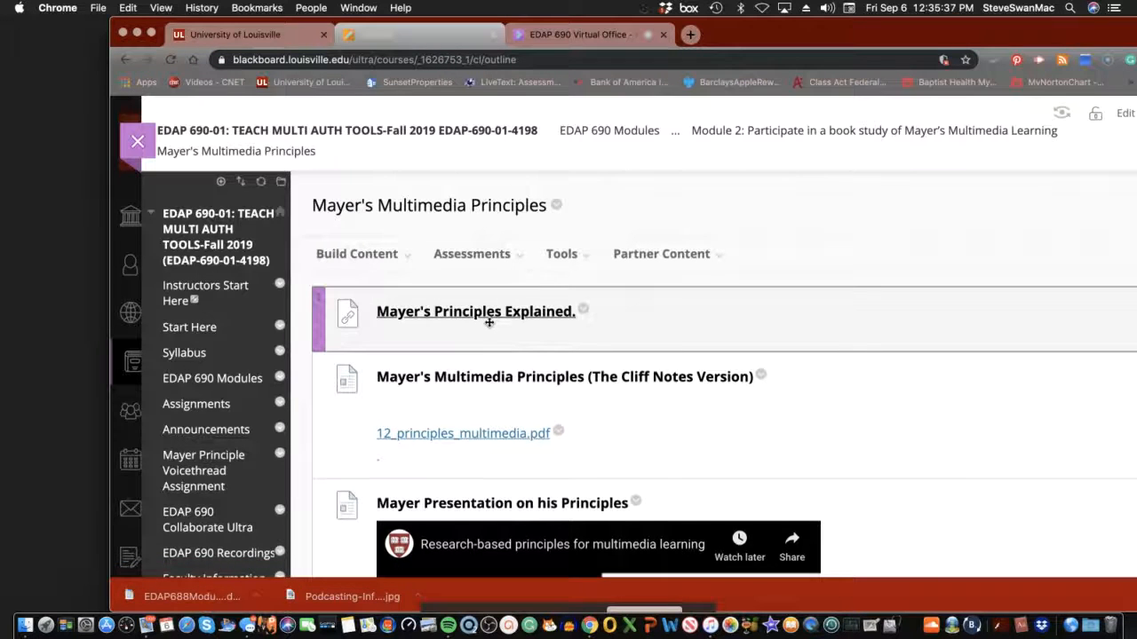
{"action": "scroll", "scroll_direction": "down", "scroll_amount": 3}
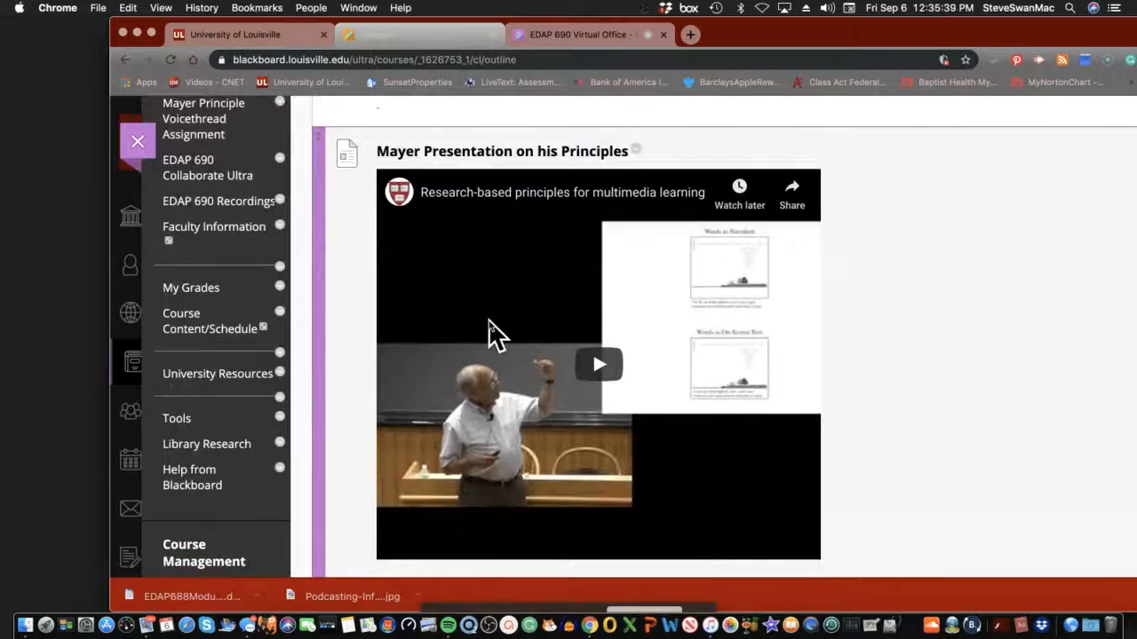
{"action": "mouse_move", "coordinate": [572, 356]}
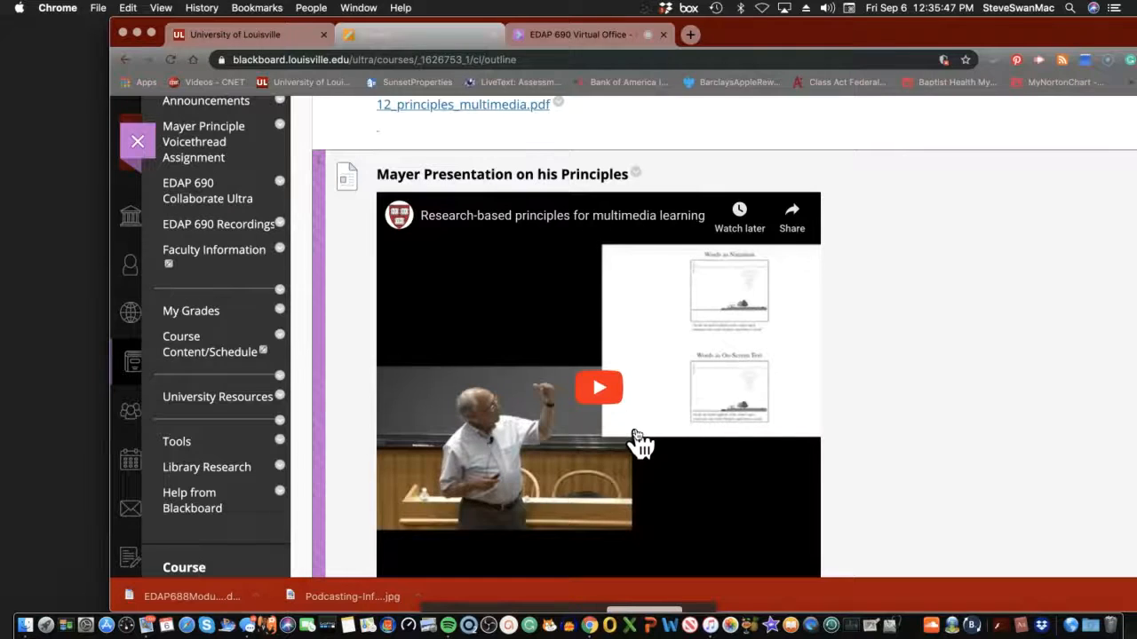
{"action": "scroll", "scroll_direction": "down", "scroll_amount": 3}
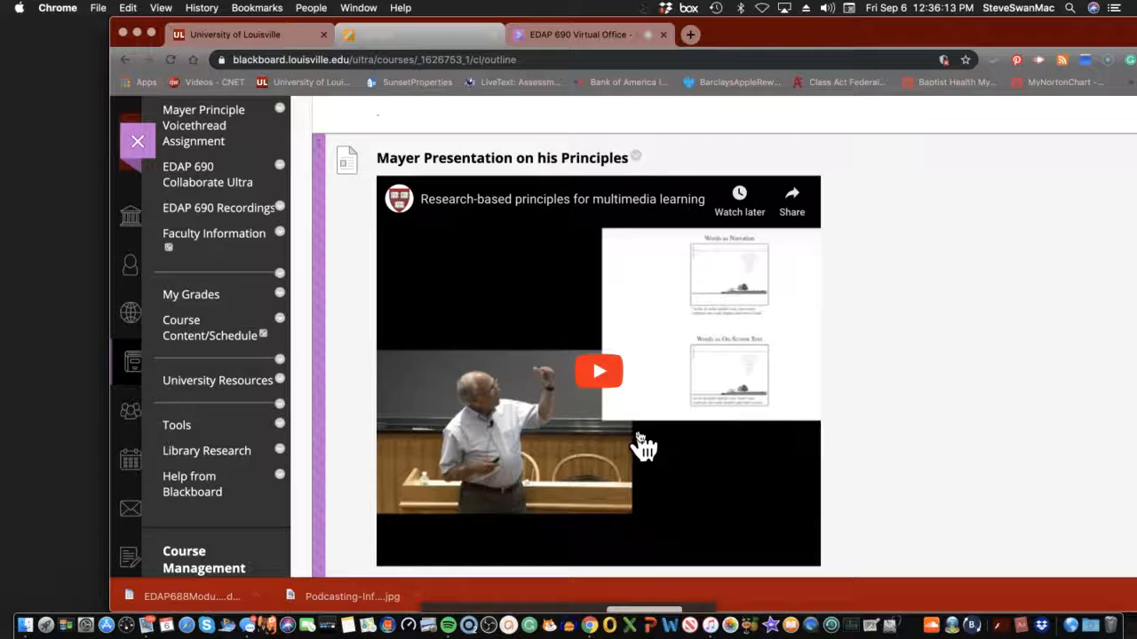
{"action": "mouse_move", "coordinate": [639, 435]}
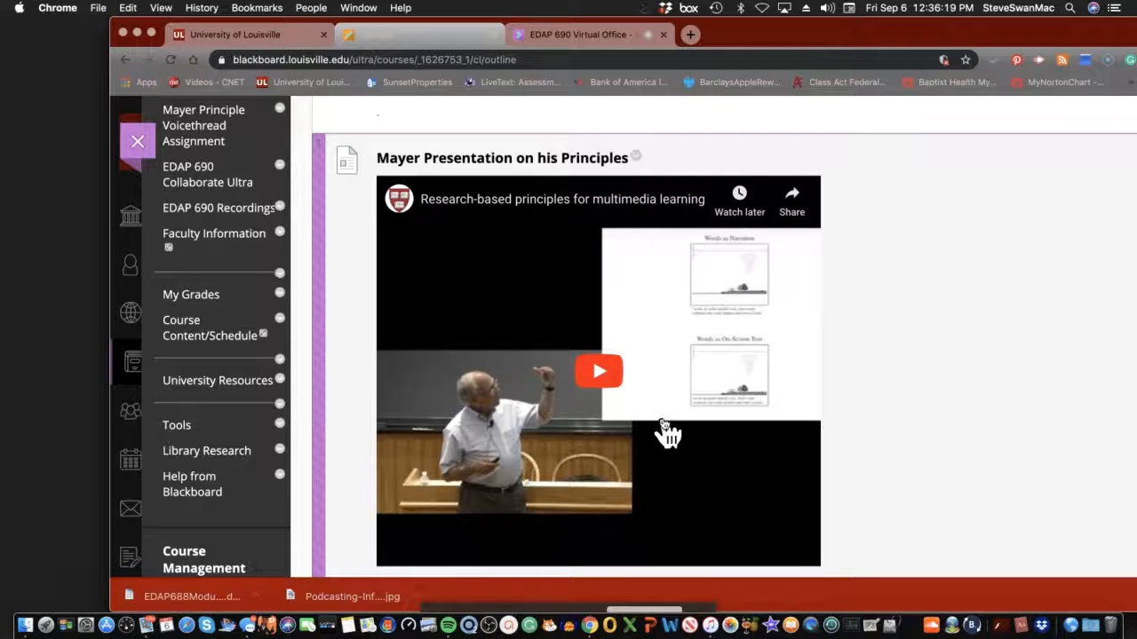
{"action": "scroll", "scroll_direction": "up", "scroll_amount": 3}
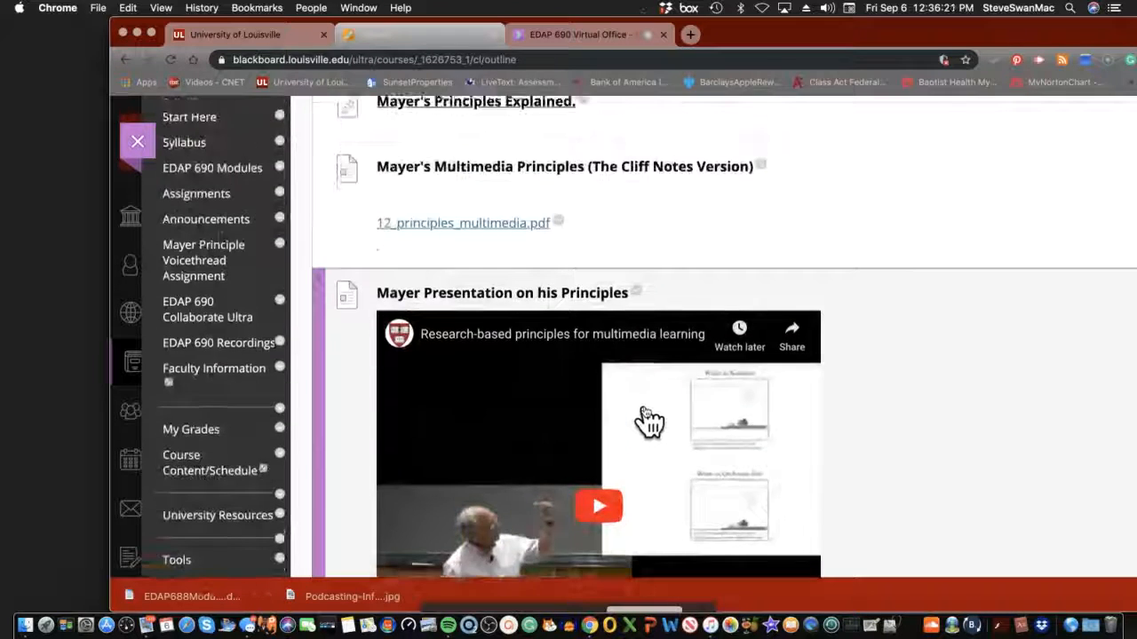